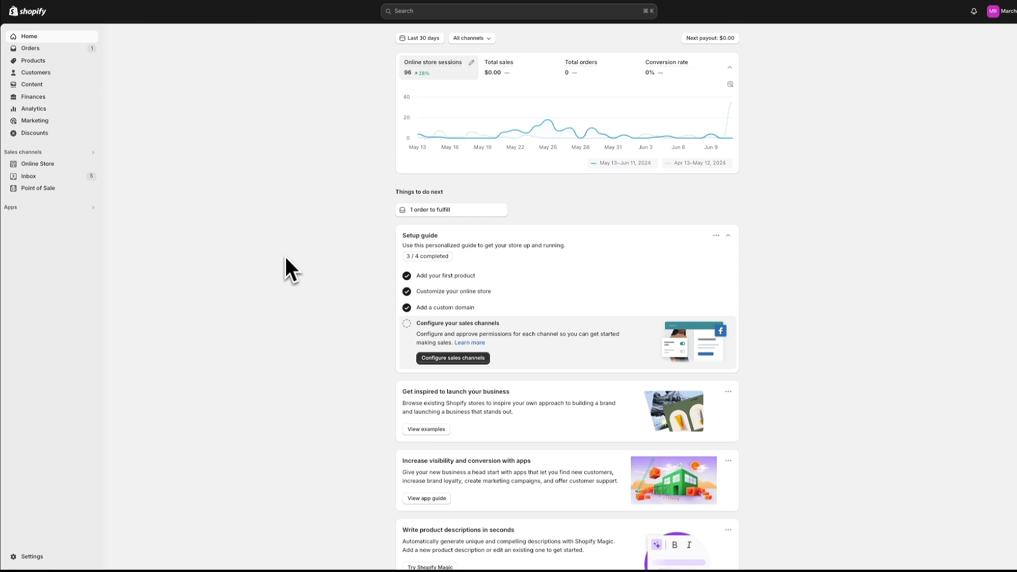
pyautogui.moveTo(170, 225)
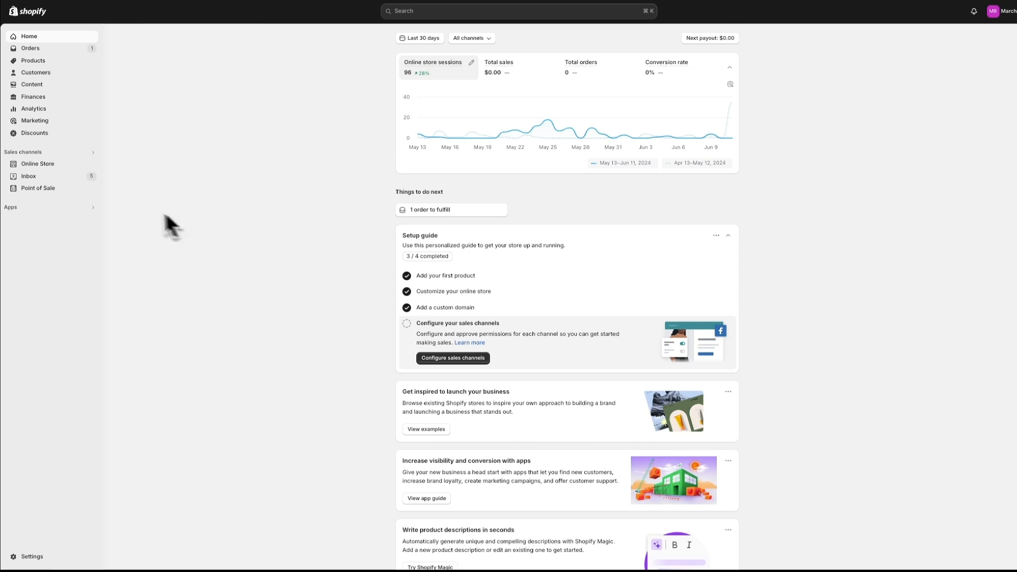
# Open the Point of Sale sales channel's setup page about selling in person
pyautogui.click(38, 188)
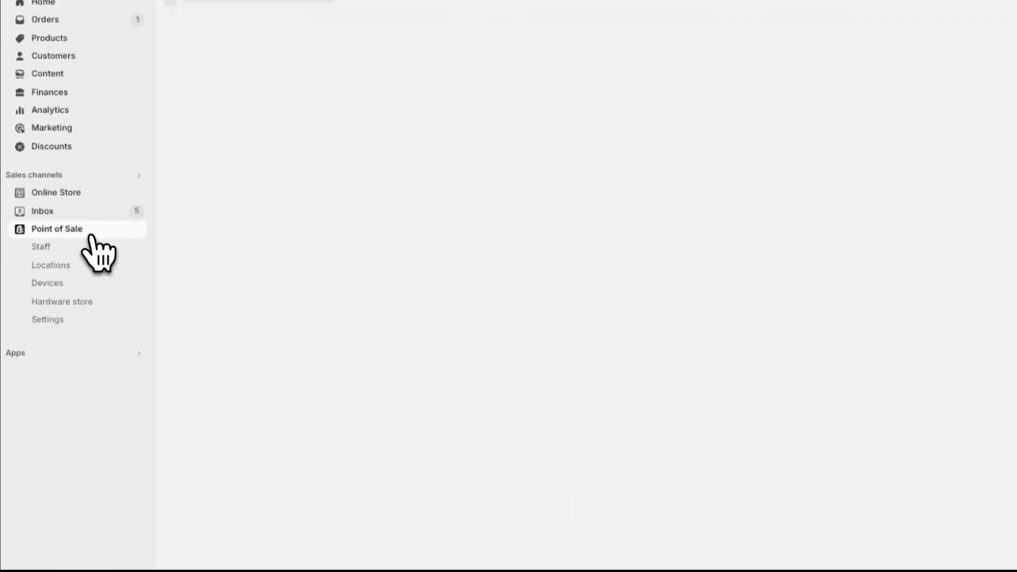
pyautogui.click(57, 229)
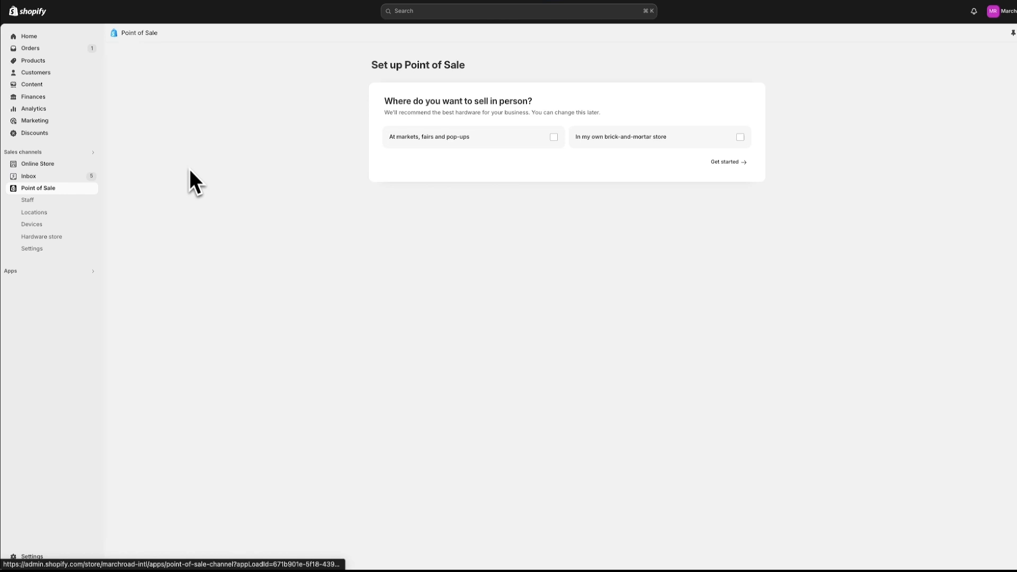
# View the Point of Sale staff list, then return to the Home dashboard
pyautogui.click(27, 200)
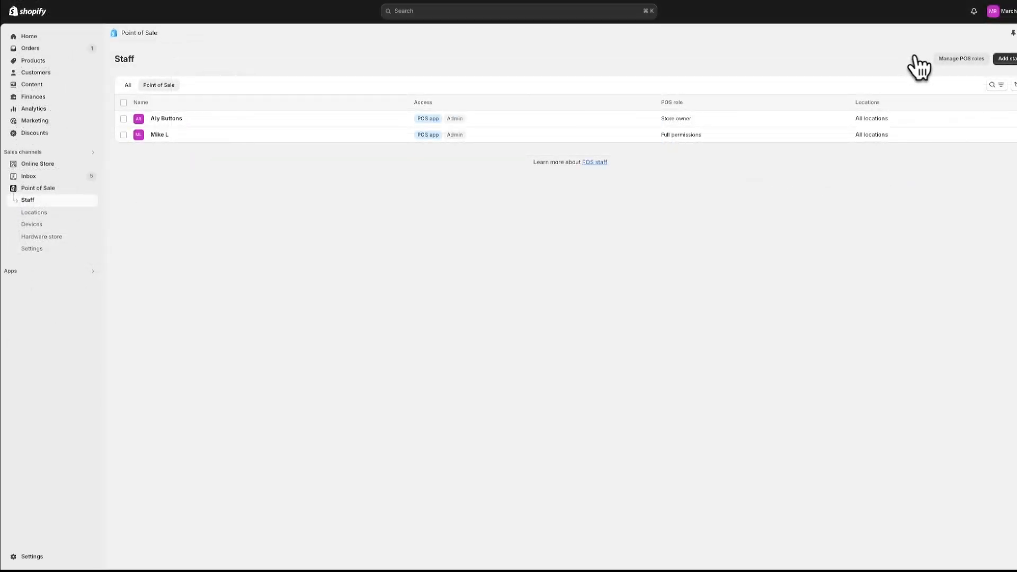
pyautogui.click(961, 58)
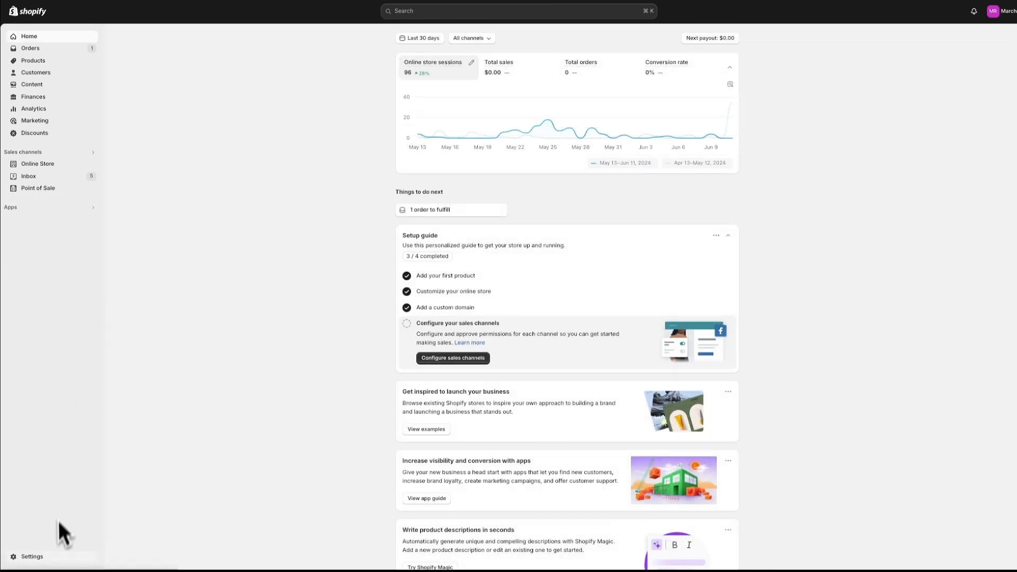
# Review the store's locations and the Point of Sale locations in Settings
pyautogui.click(31, 556)
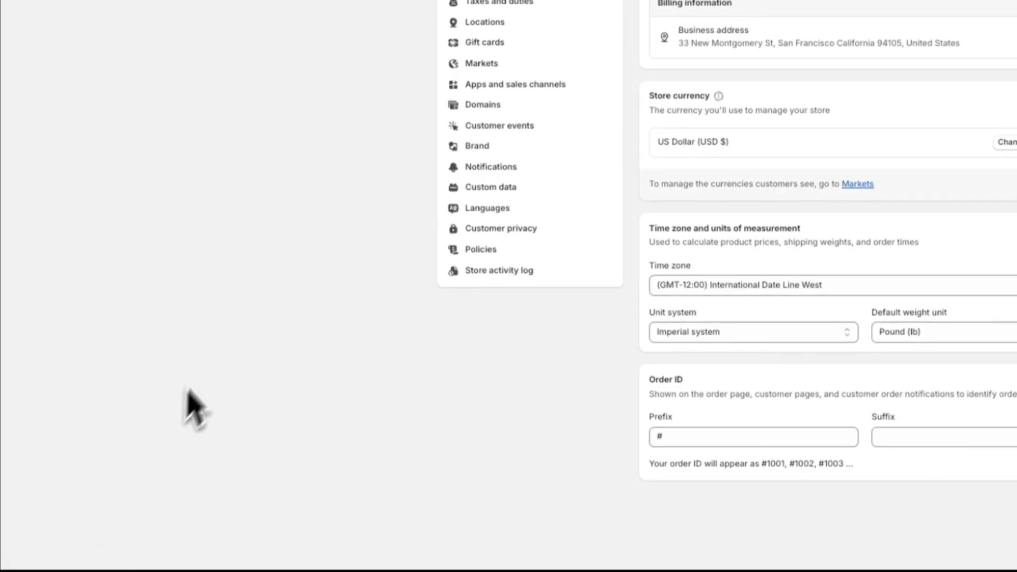
pyautogui.click(353, 259)
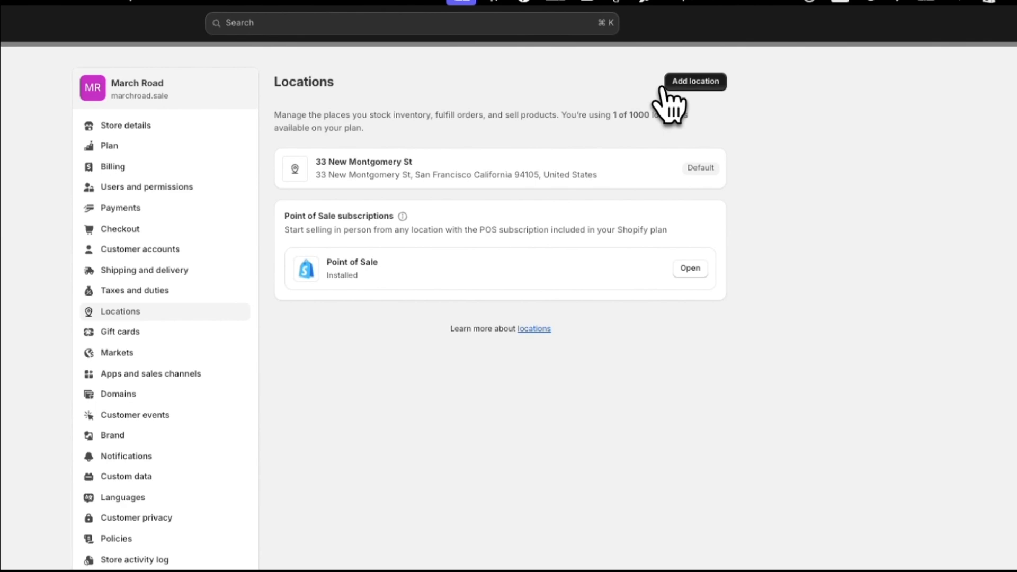
pyautogui.click(694, 81)
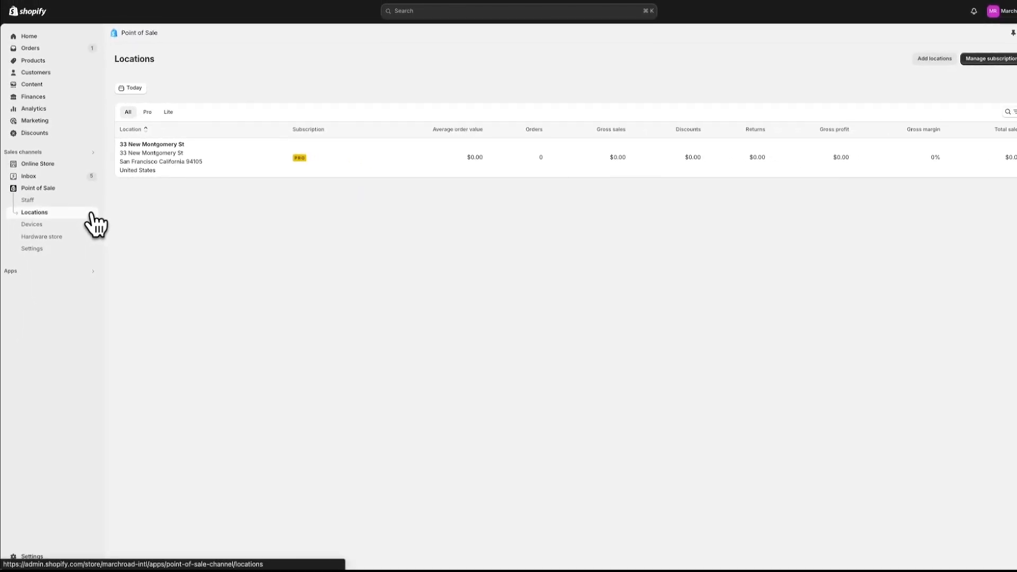
pyautogui.moveTo(859, 107)
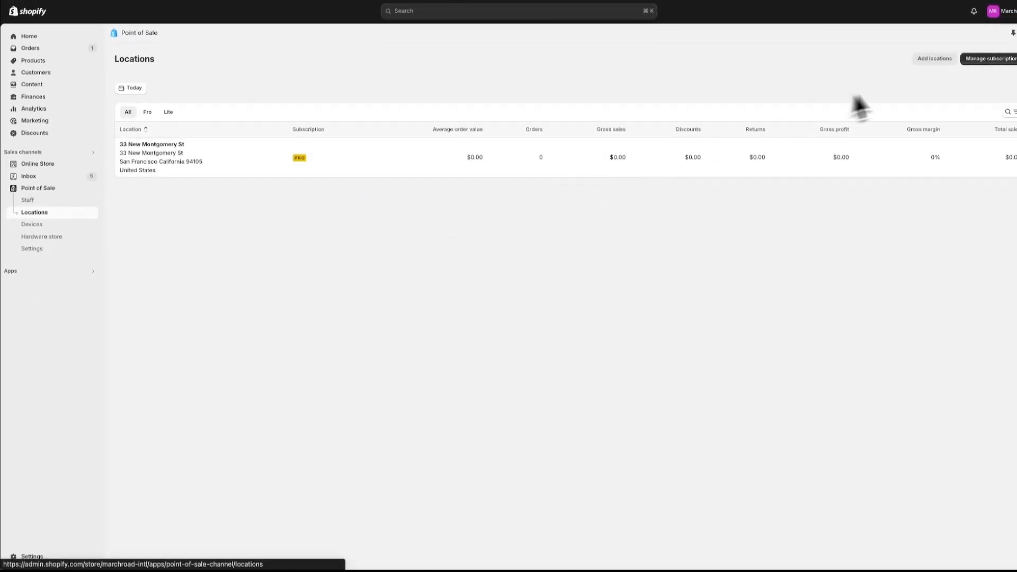
# Review the POS subscription plans, then go back to the Point of Sale channel
pyautogui.click(992, 58)
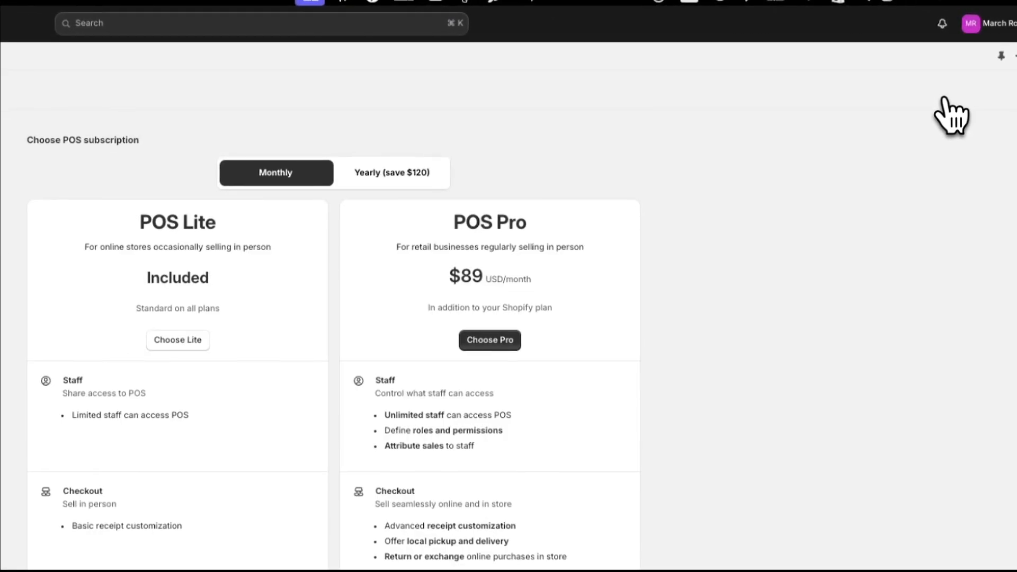
pyautogui.click(38, 188)
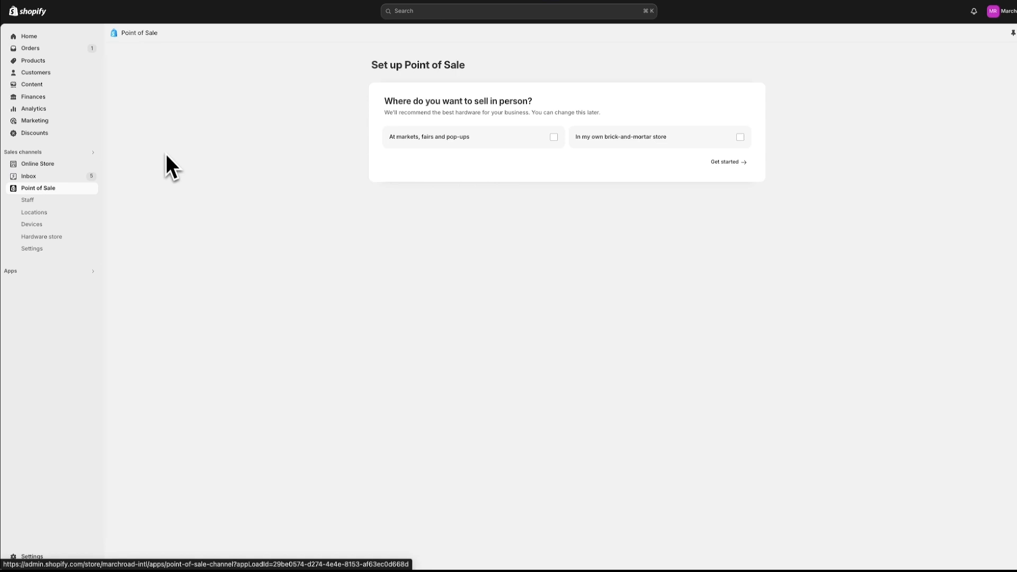
pyautogui.click(32, 248)
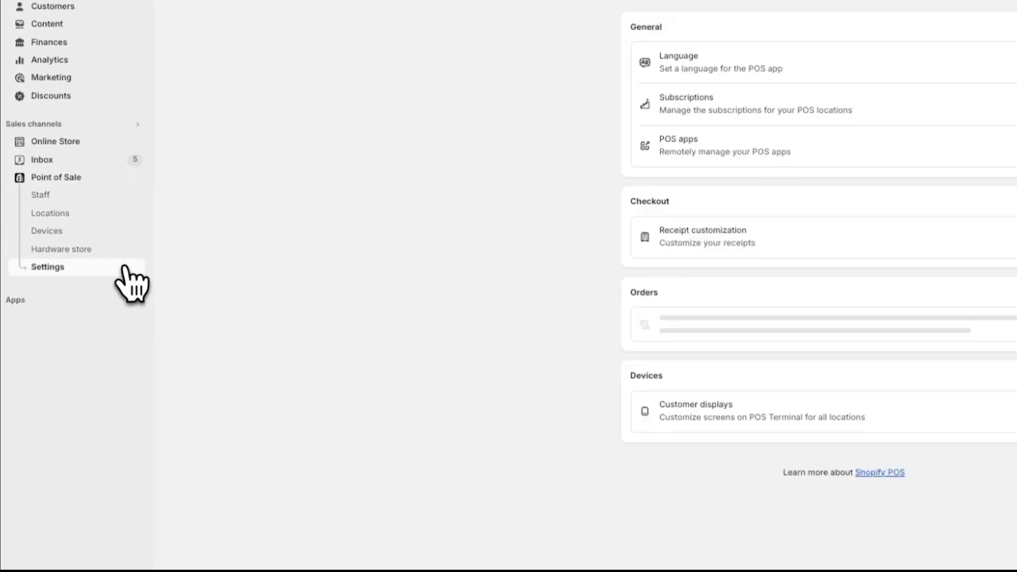
# Open POS settings showing General, Checkout, Orders and Devices options, with return rules off
pyautogui.click(47, 266)
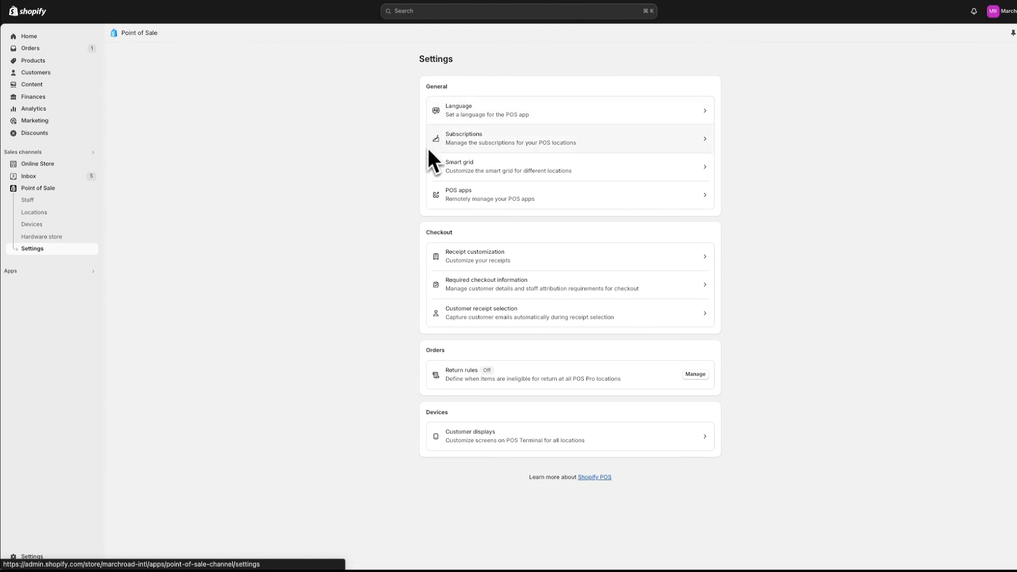
pyautogui.moveTo(435, 214)
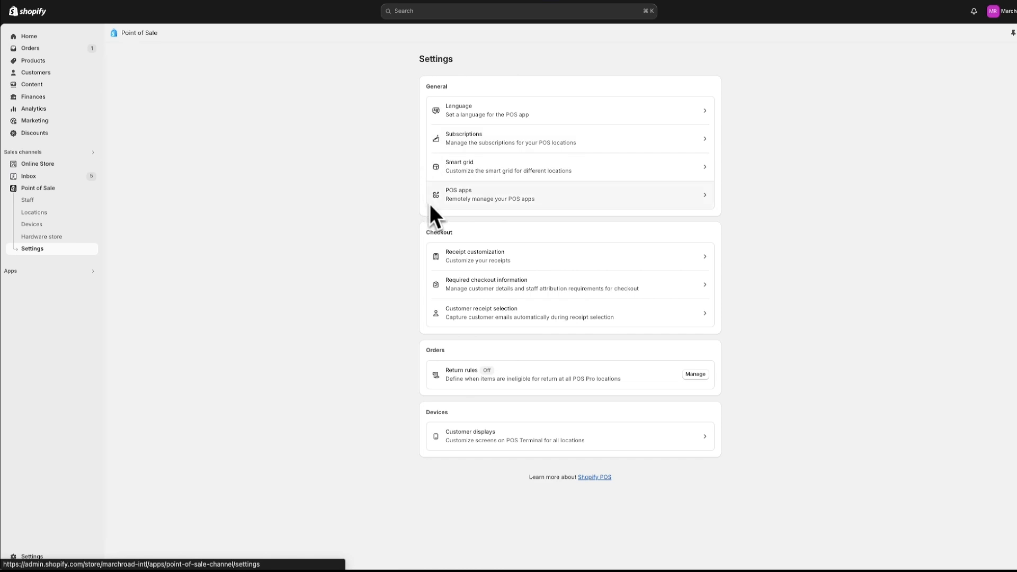
pyautogui.moveTo(174, 183)
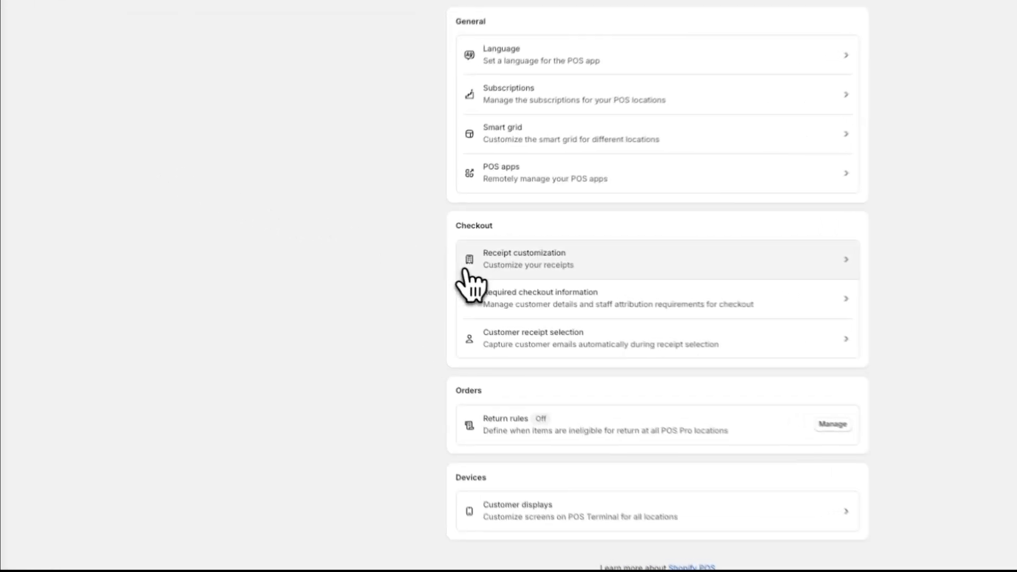
# Open Receipt customization under Checkout to preview the March Road printed receipt
pyautogui.click(523, 259)
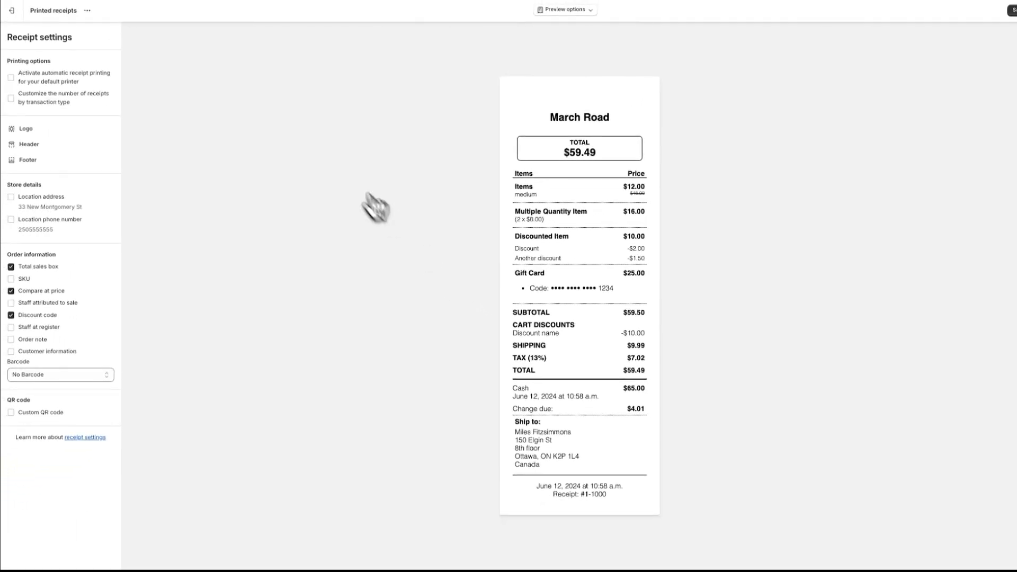
pyautogui.moveTo(107, 71)
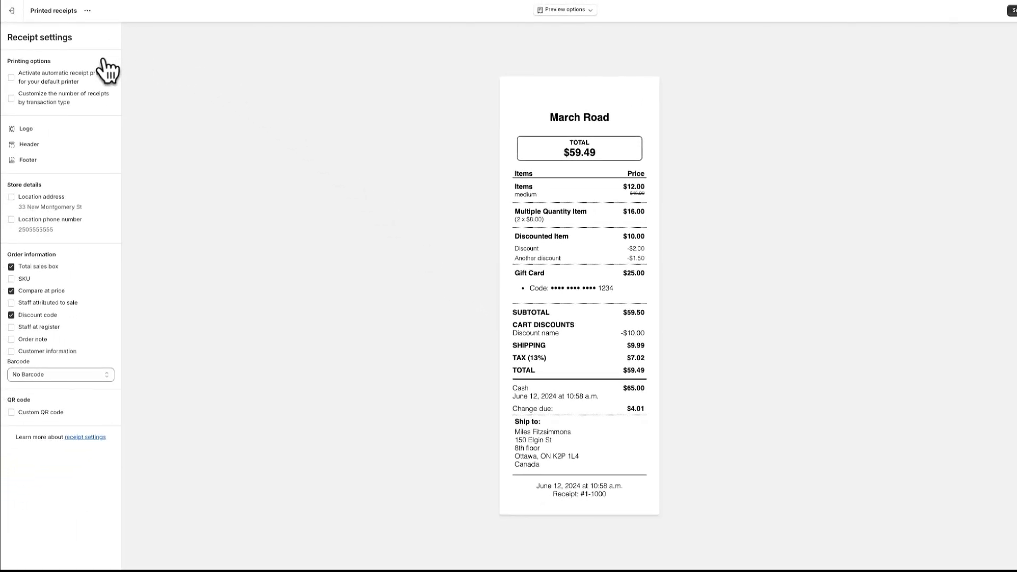
pyautogui.moveTo(96, 138)
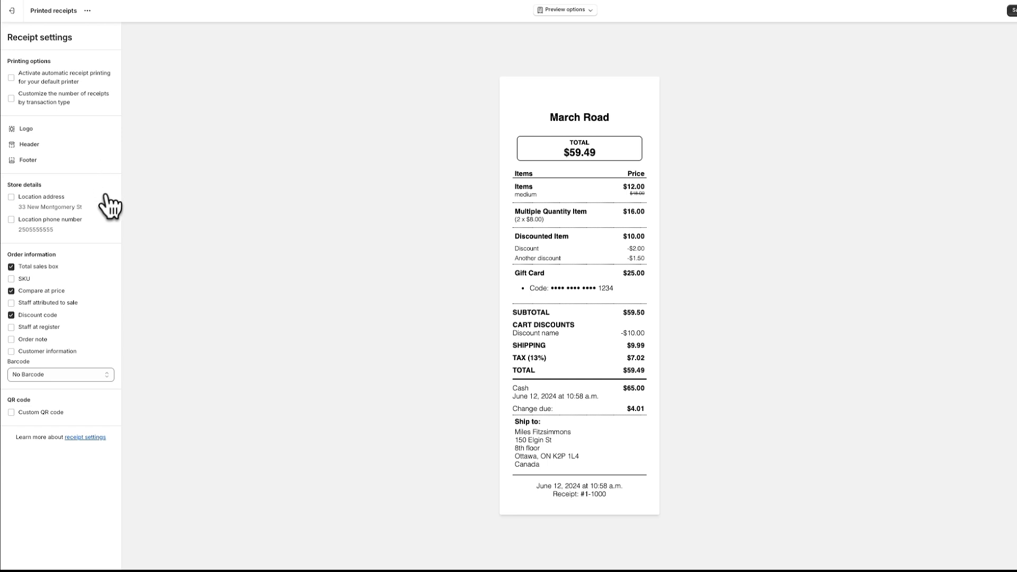
pyautogui.moveTo(103, 265)
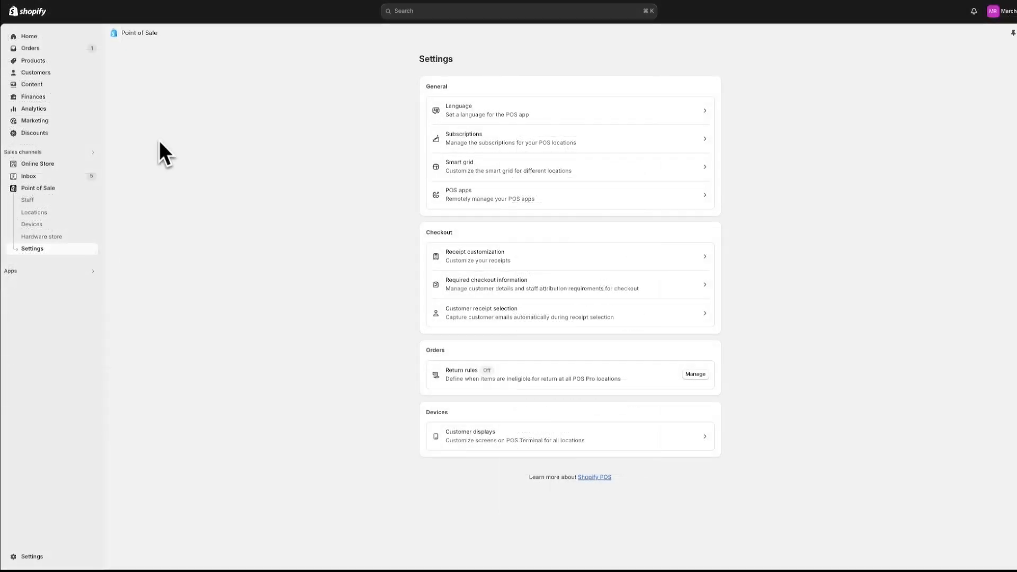
pyautogui.moveTo(206, 187)
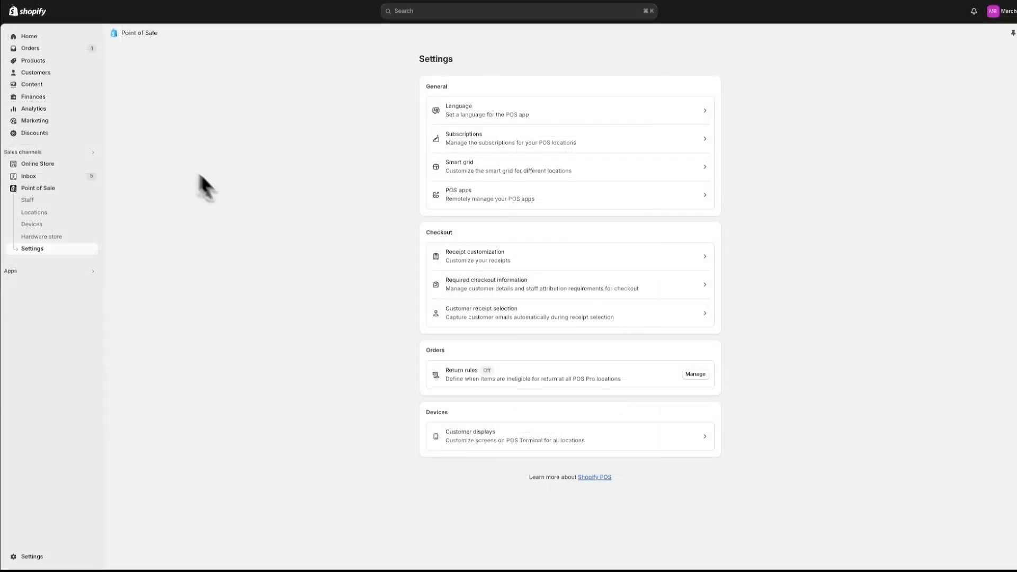
pyautogui.moveTo(438, 305)
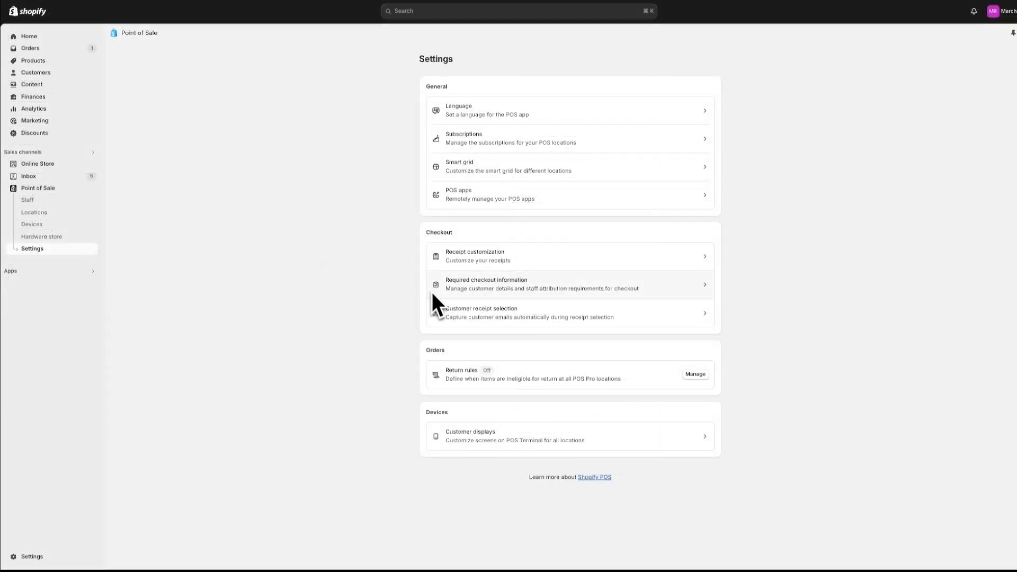